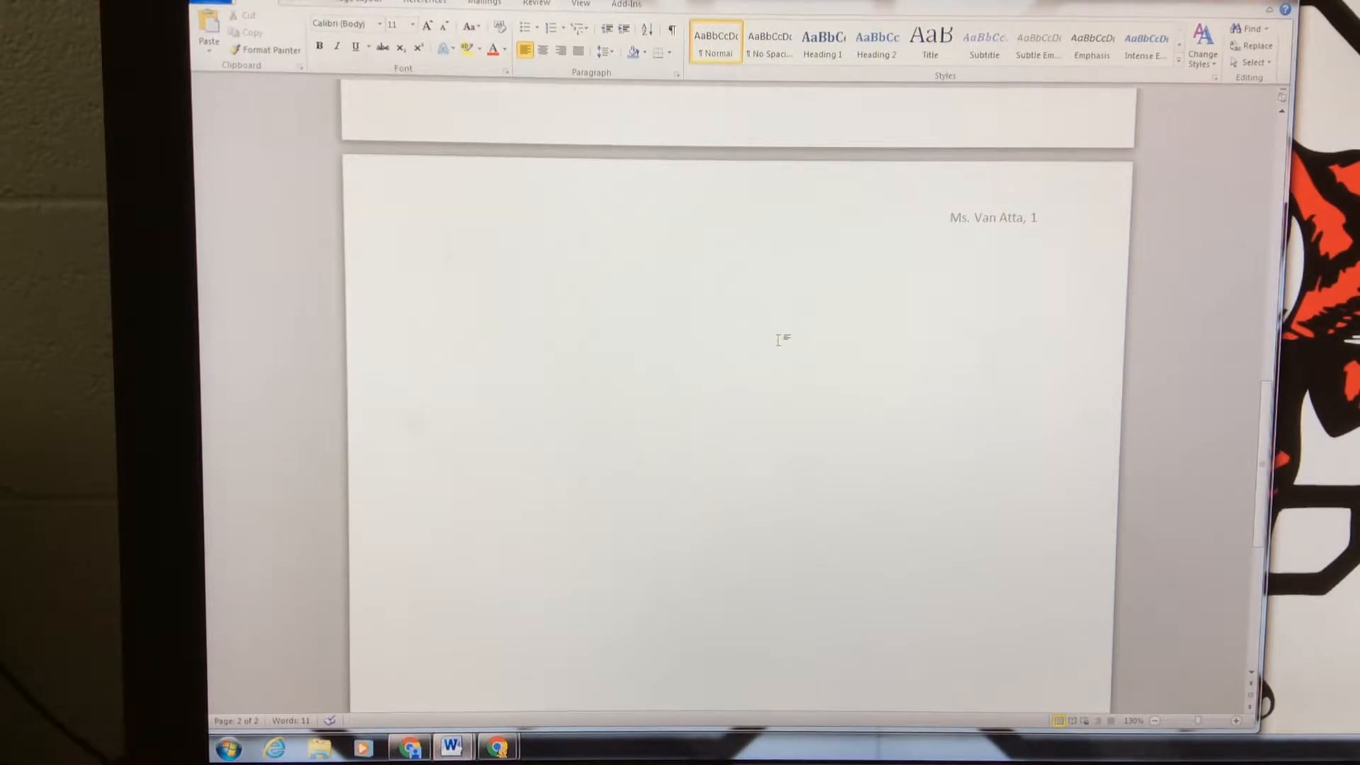
# - Type subtitles 'Green' and 'Blue' with sentences 'Green is my favorite color.' and 'Blue is the color of the sky.'
pyautogui.write('Green')
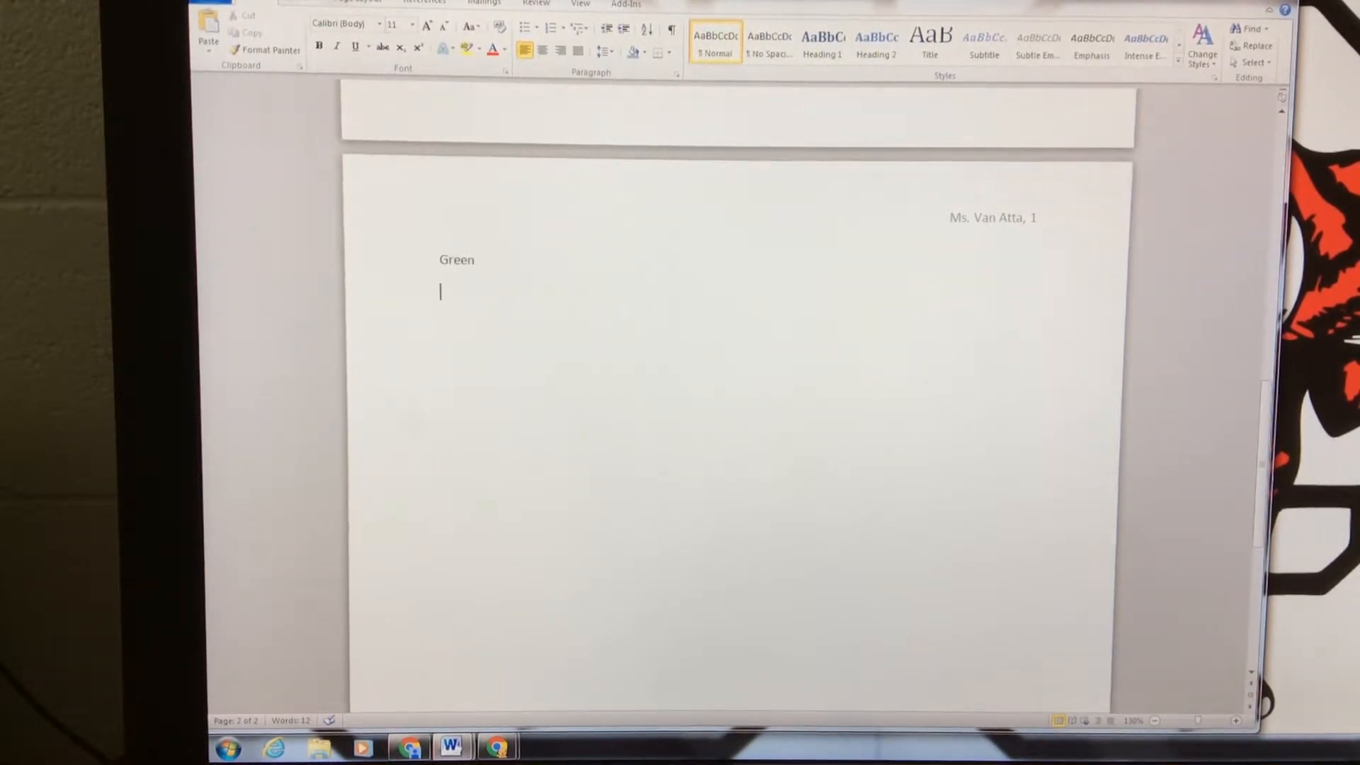
pyautogui.write('Green')
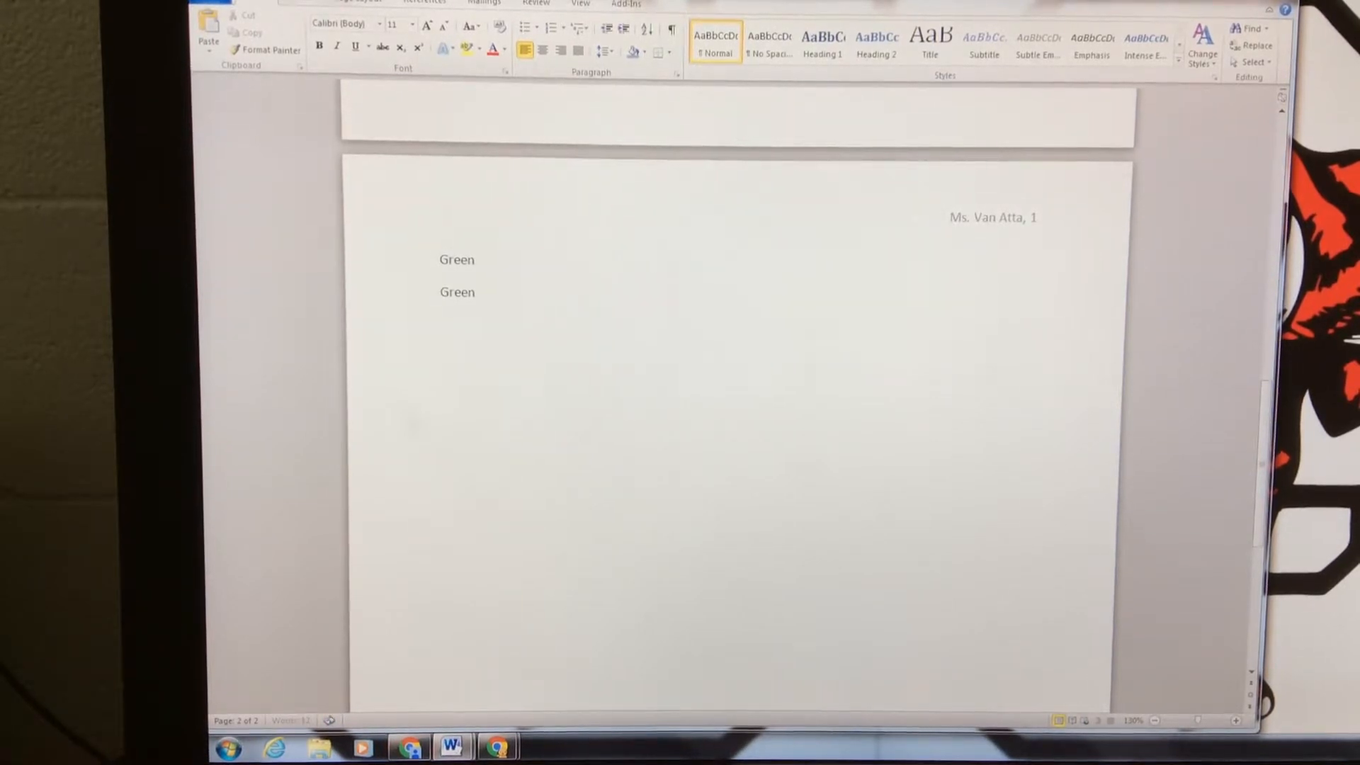
pyautogui.write('is my favorite')
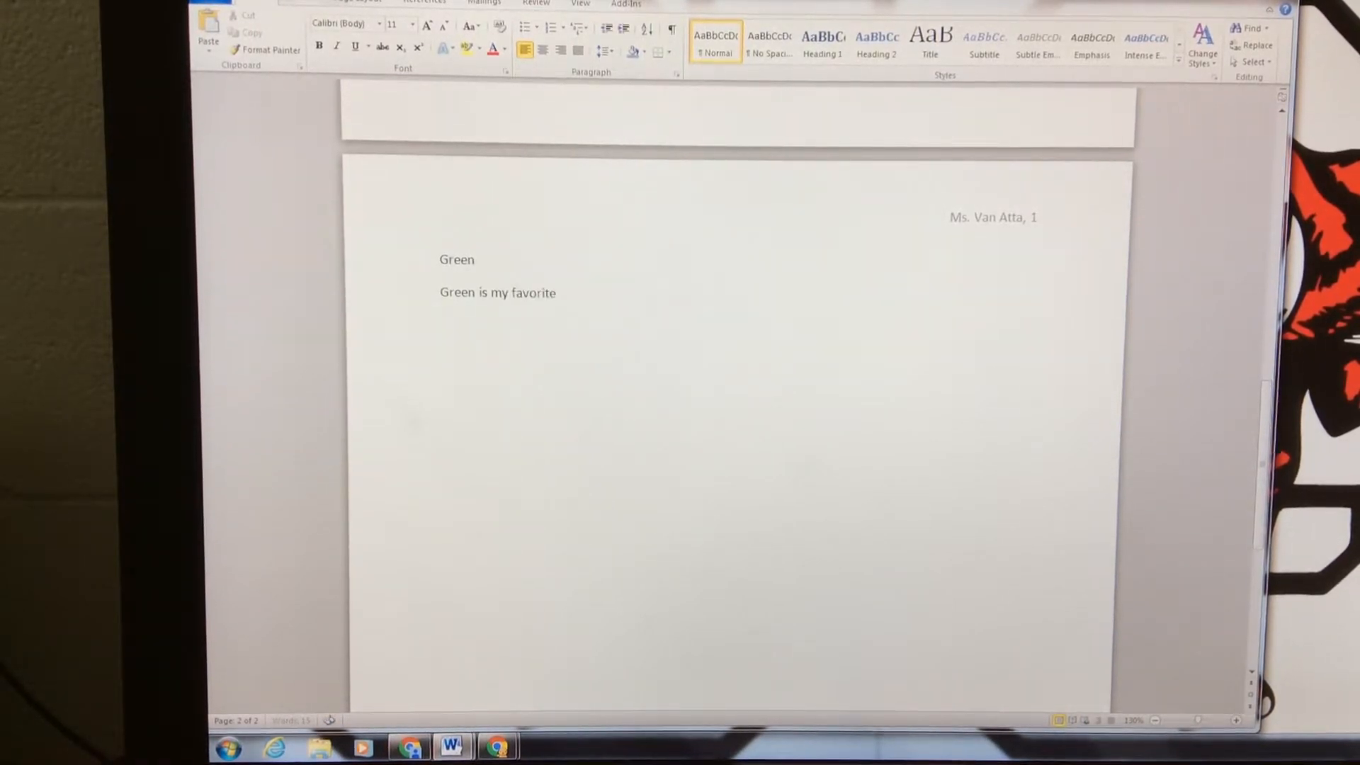
pyautogui.write('color.')
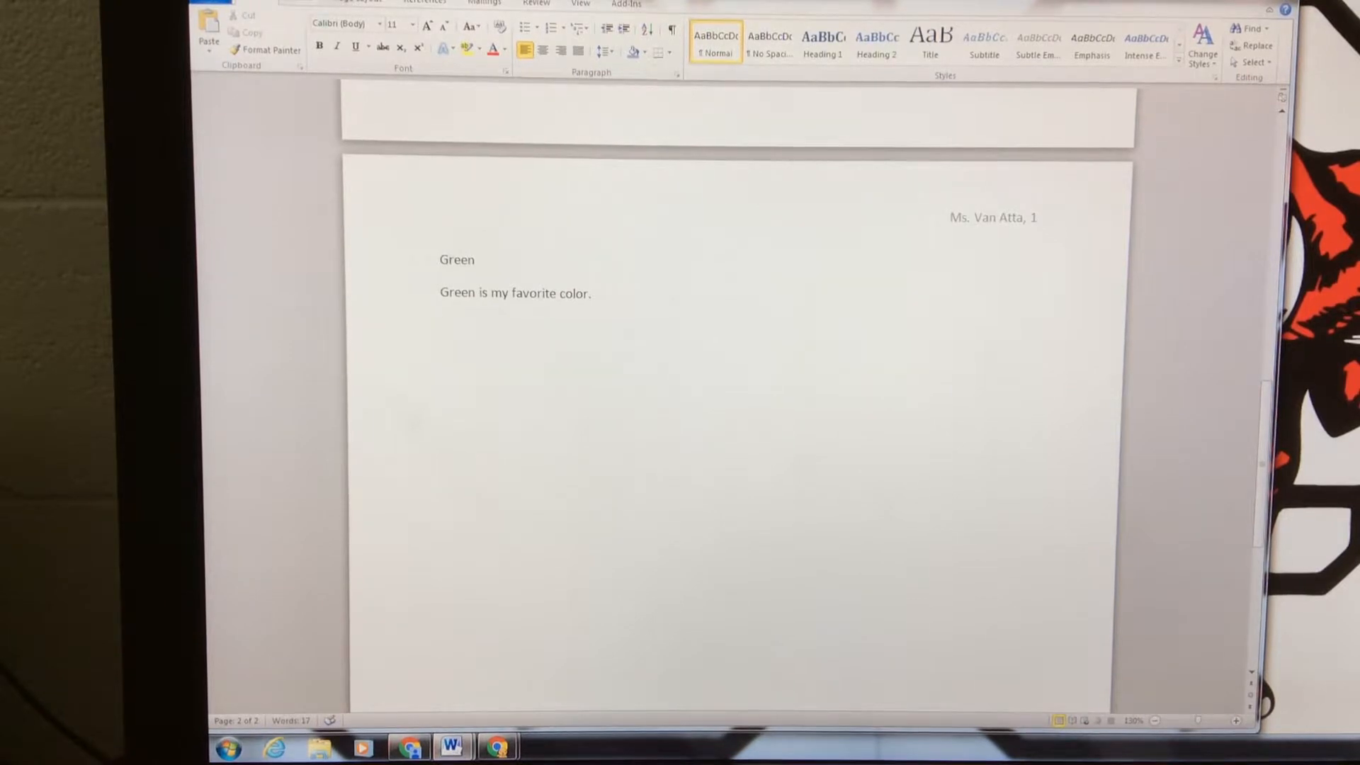
pyautogui.write('Blue')
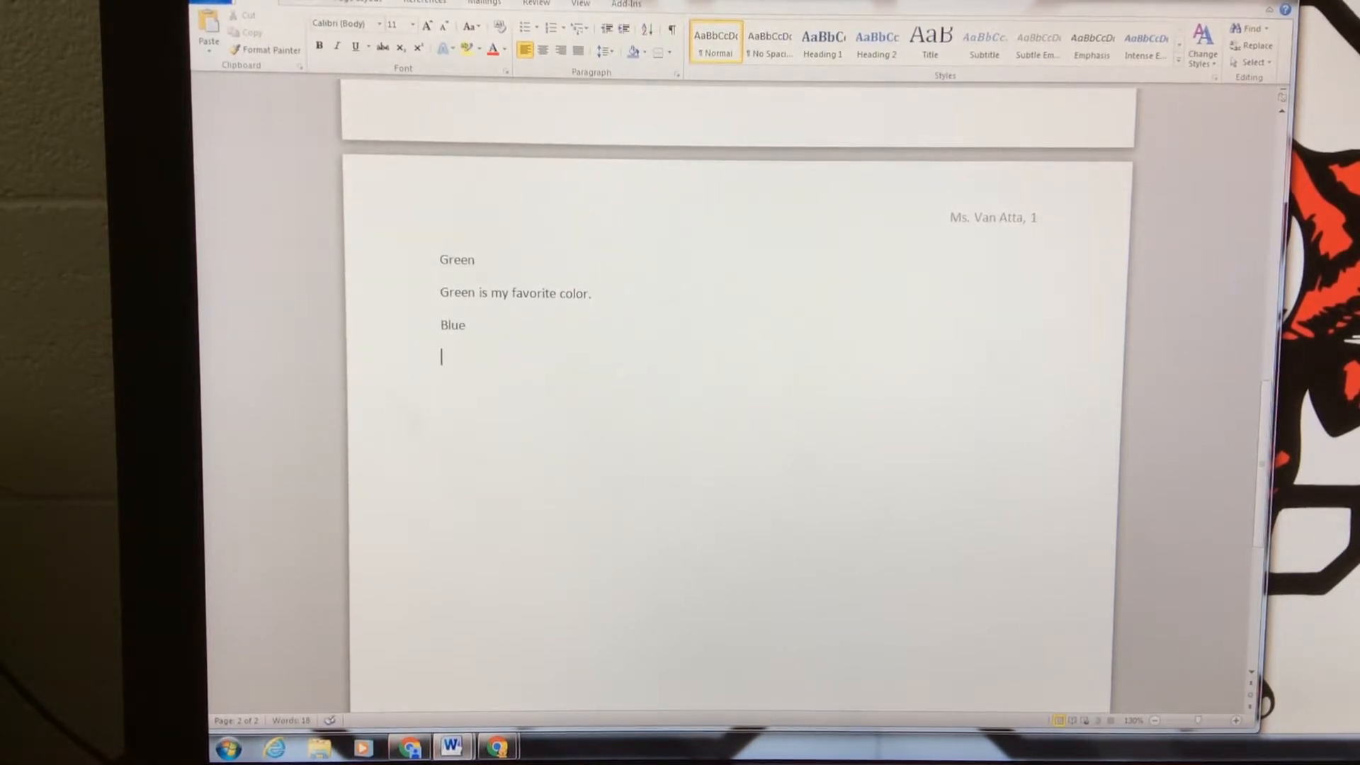
pyautogui.write('Blue is the color of the sky.')
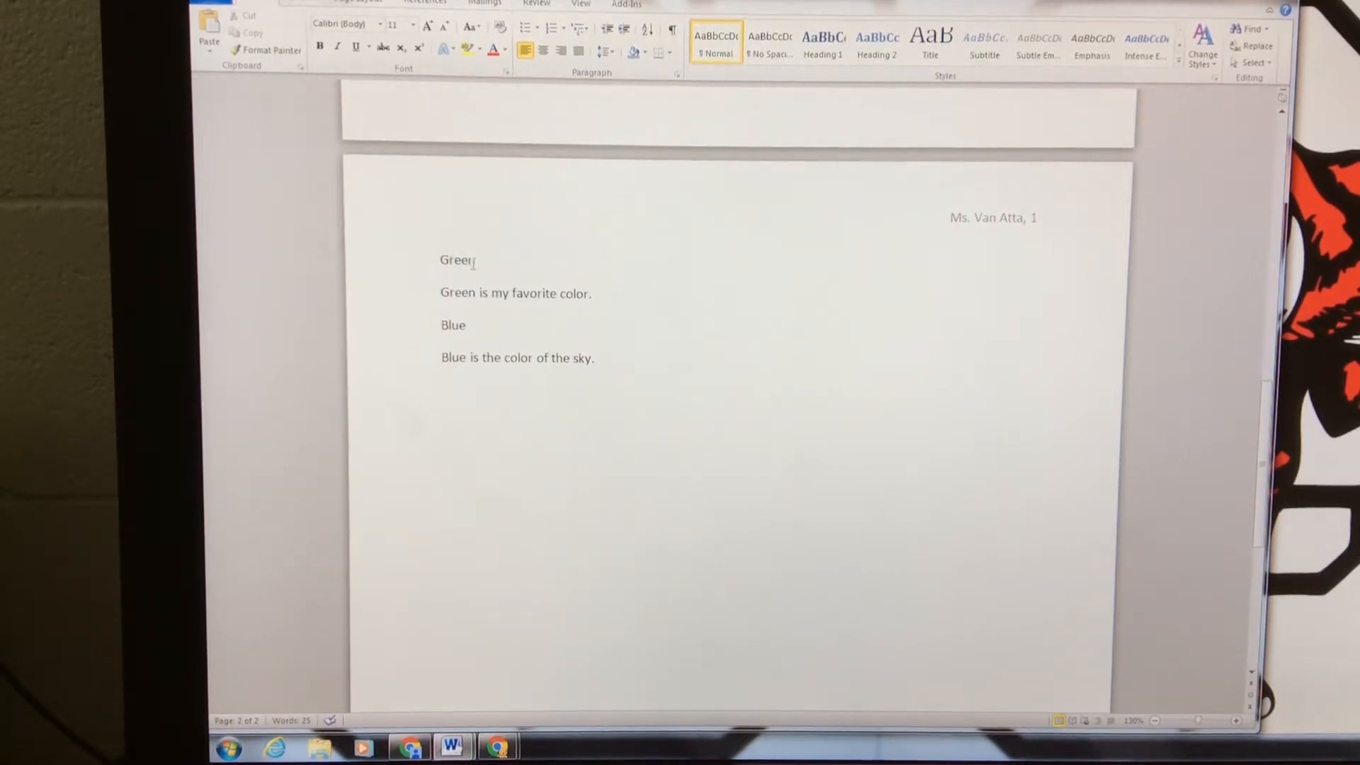
# - Apply the Intense Emphasis quick style to the 'Green' subtitle
pyautogui.doubleClick(457, 260)
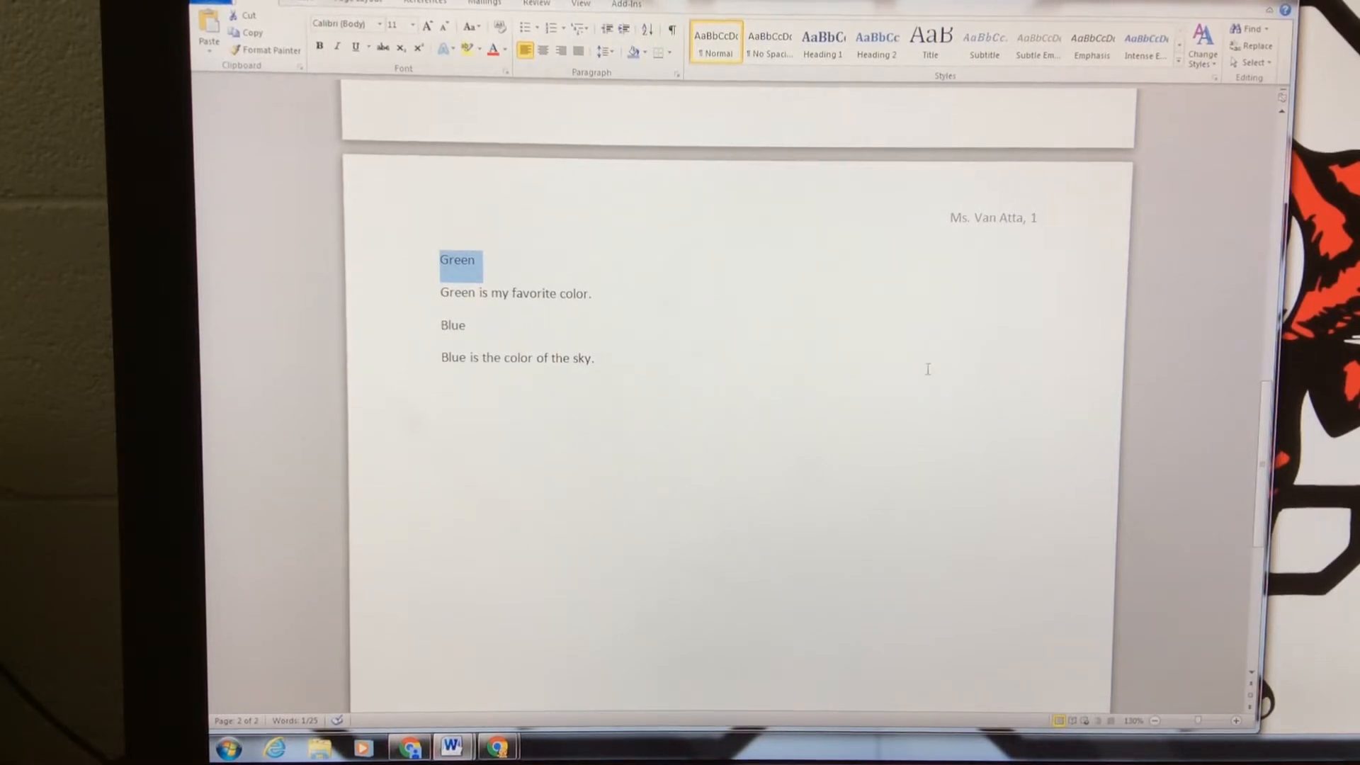
pyautogui.moveTo(989, 385)
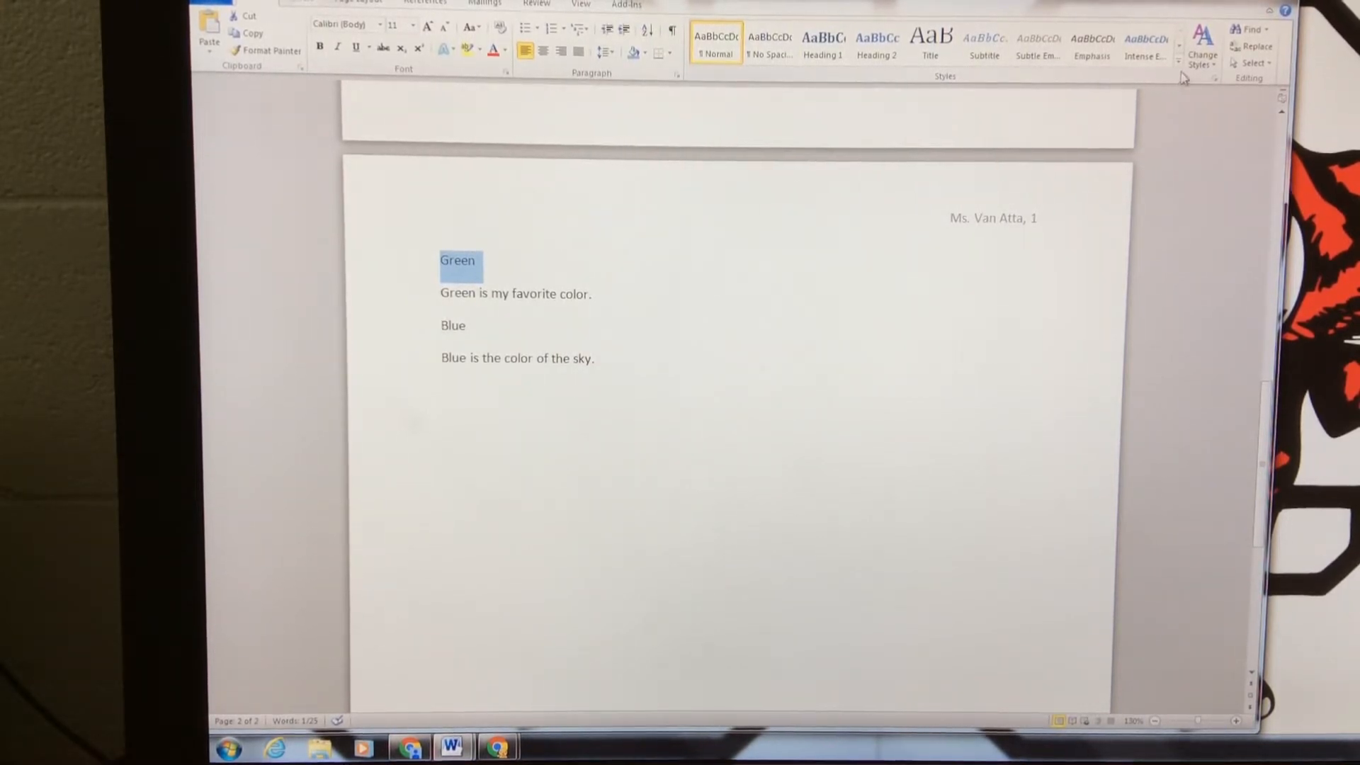
pyautogui.click(1179, 78)
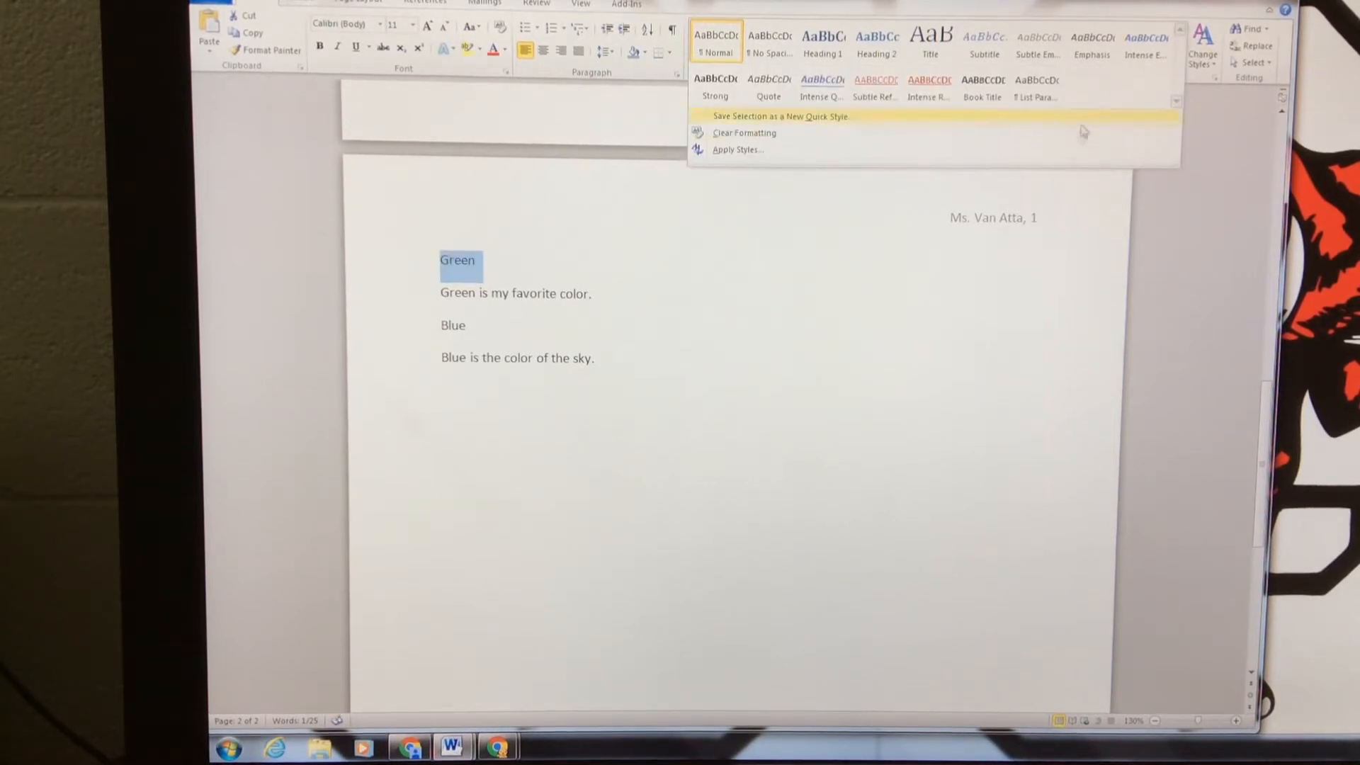
pyautogui.click(876, 41)
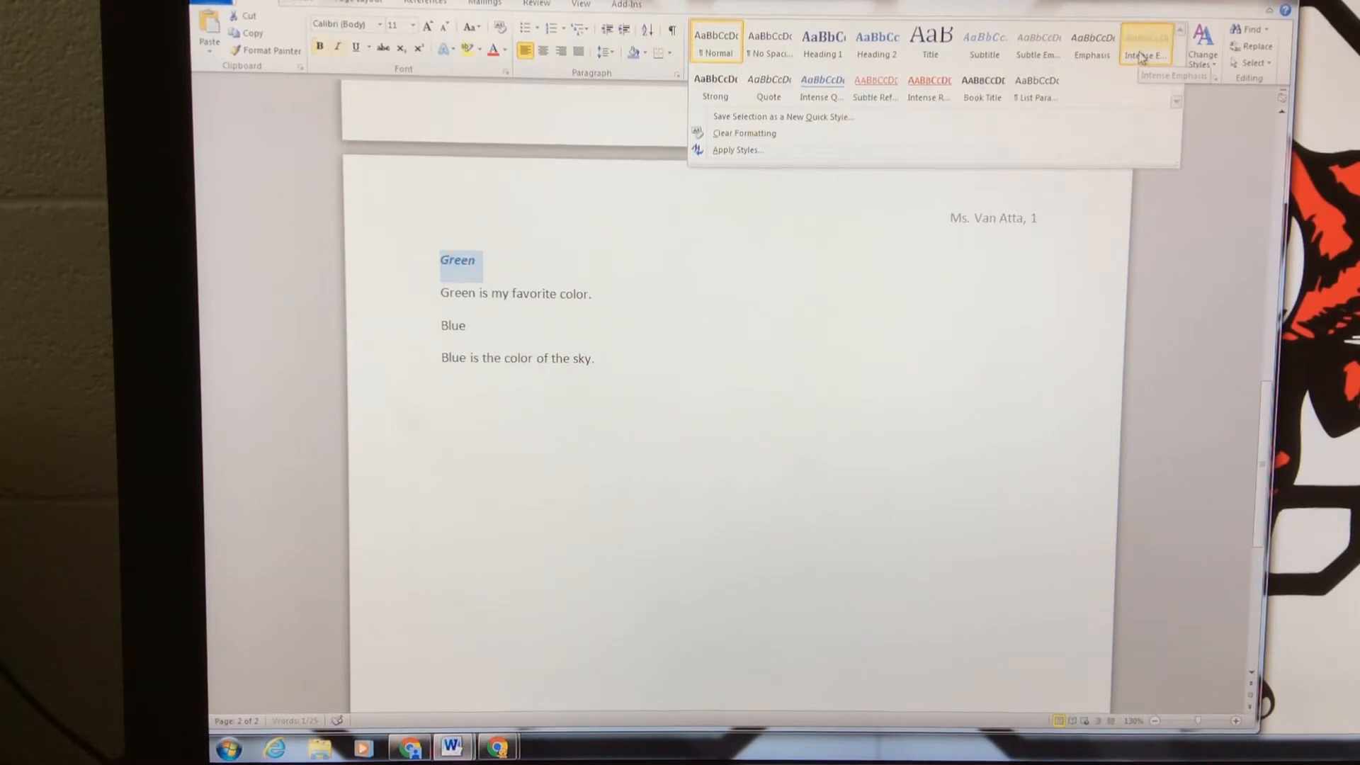
pyautogui.click(1147, 43)
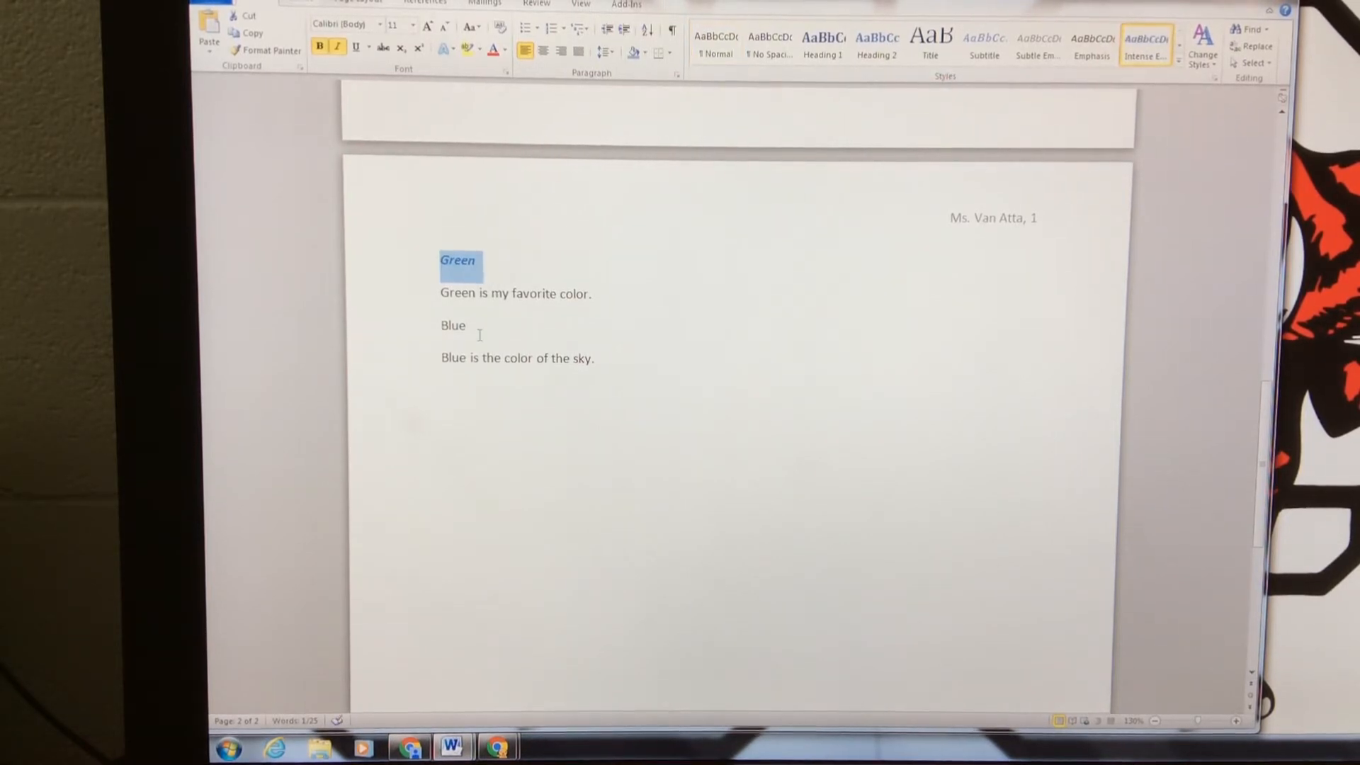
# - Apply Intense Emphasis to the 'Blue' subtitle and confirm both subtitles' styles match
pyautogui.doubleClick(452, 325)
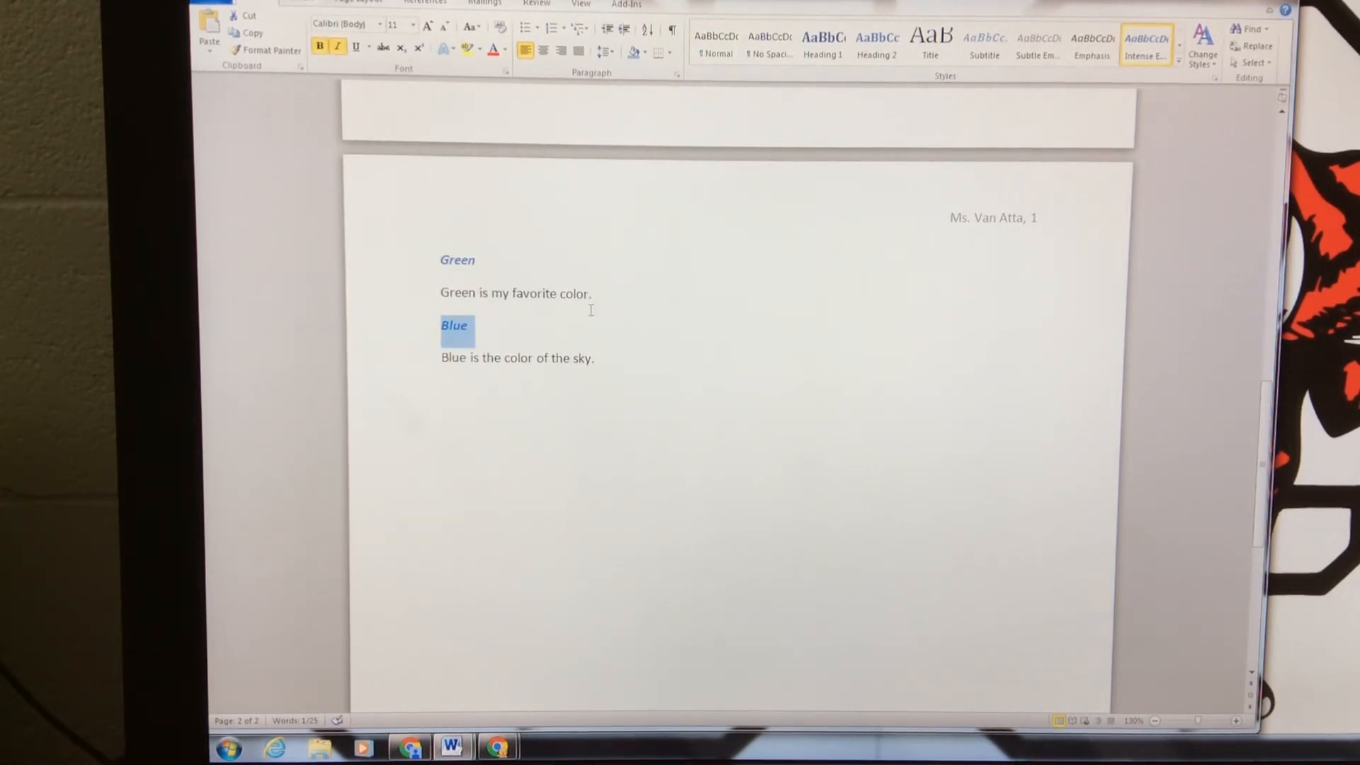
pyautogui.click(589, 293)
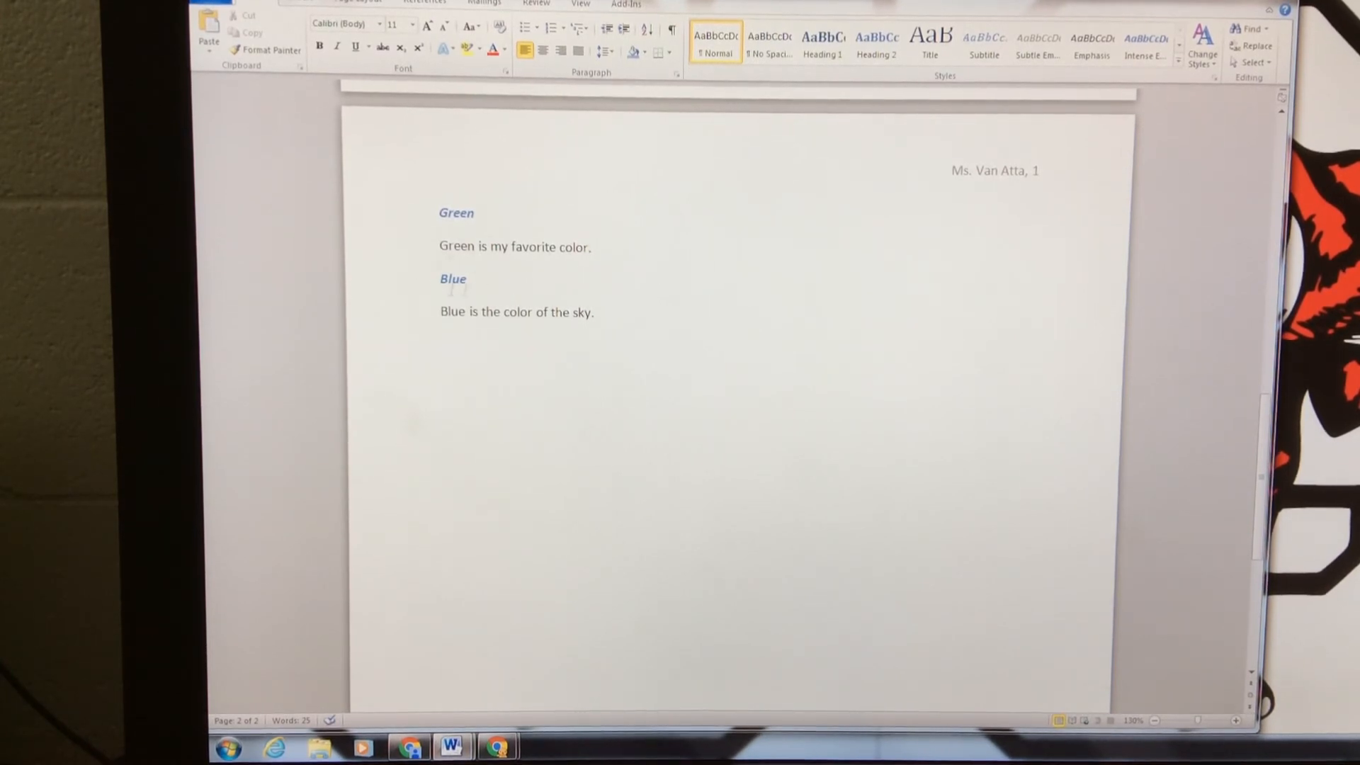
pyautogui.click(476, 214)
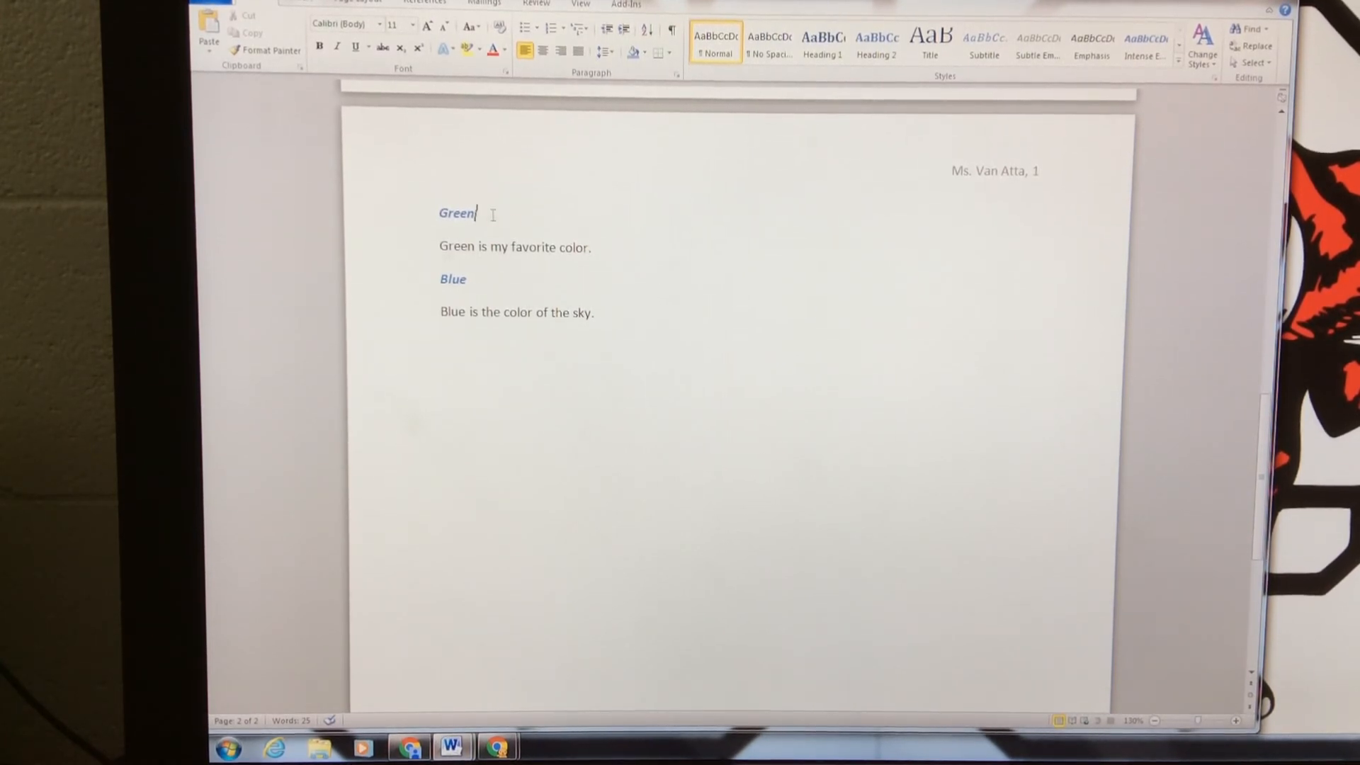
pyautogui.click(1145, 43)
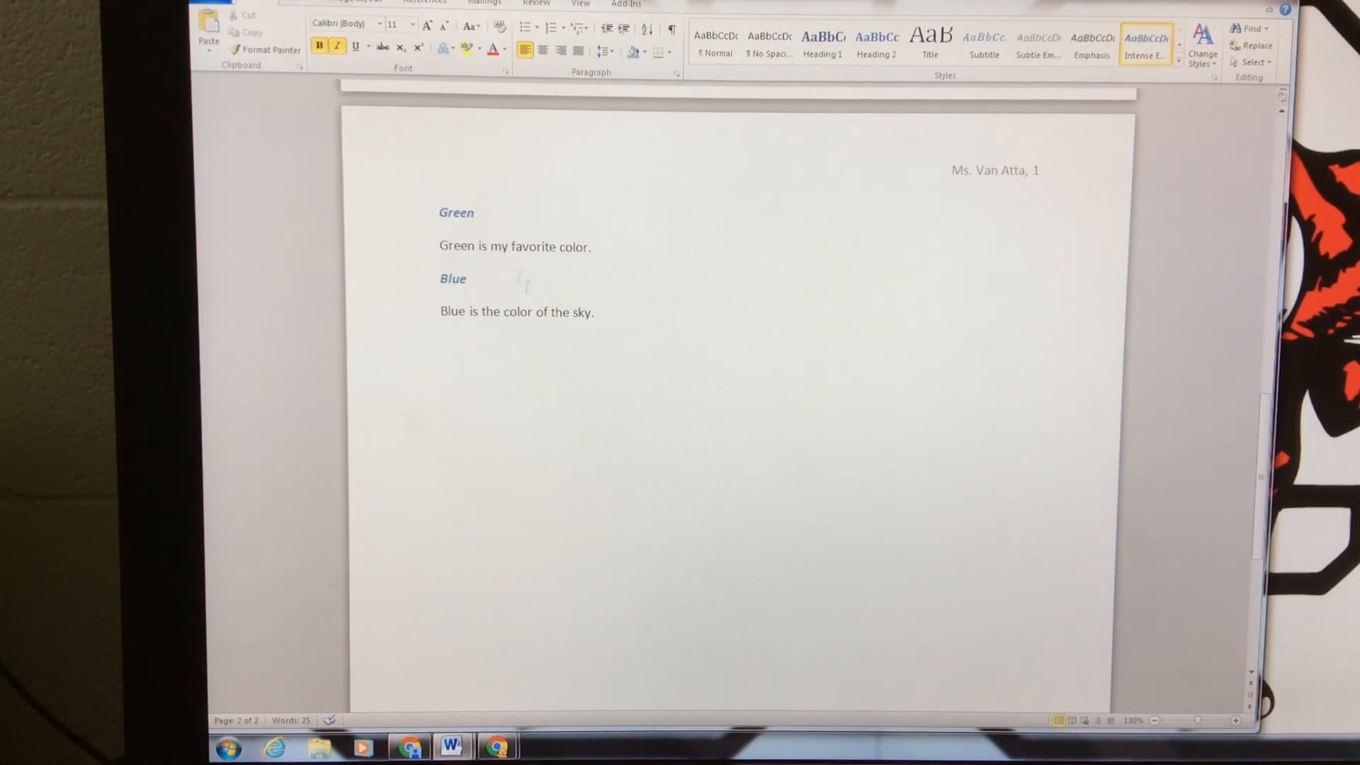